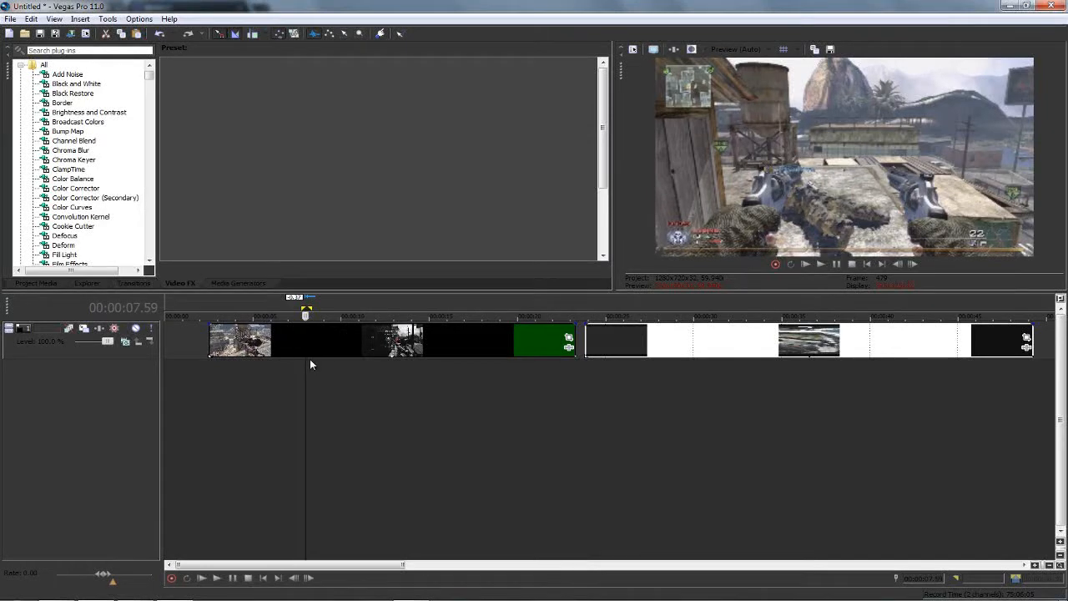
{"action": "mouse_move", "coordinate": [636, 350]}
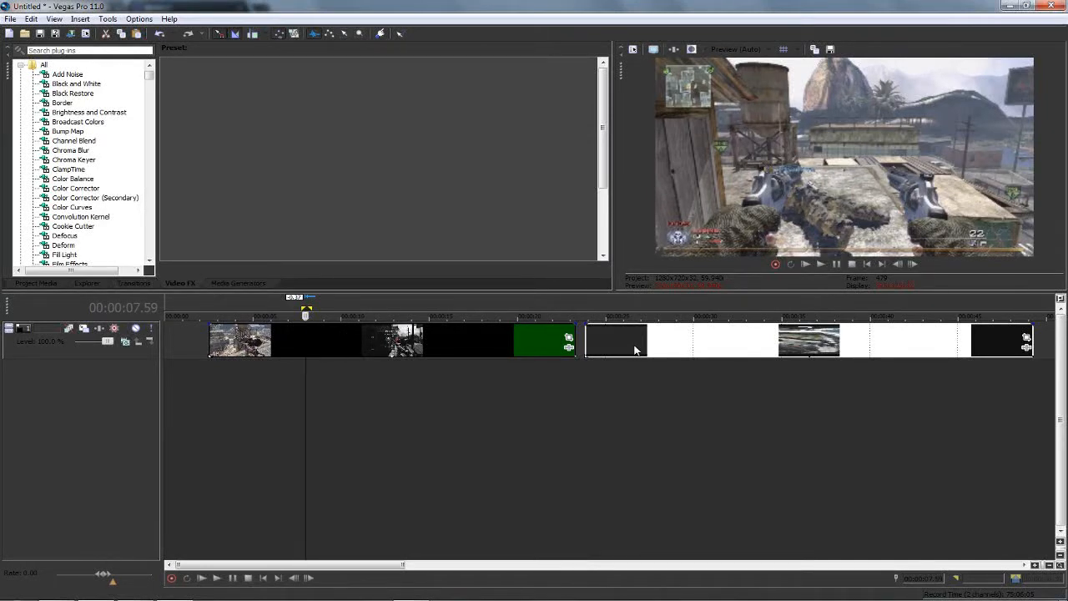
Paste the split-out clip piece onto a new video track above the original at 8 seconds.
{"action": "left_click", "coordinate": [626, 342]}
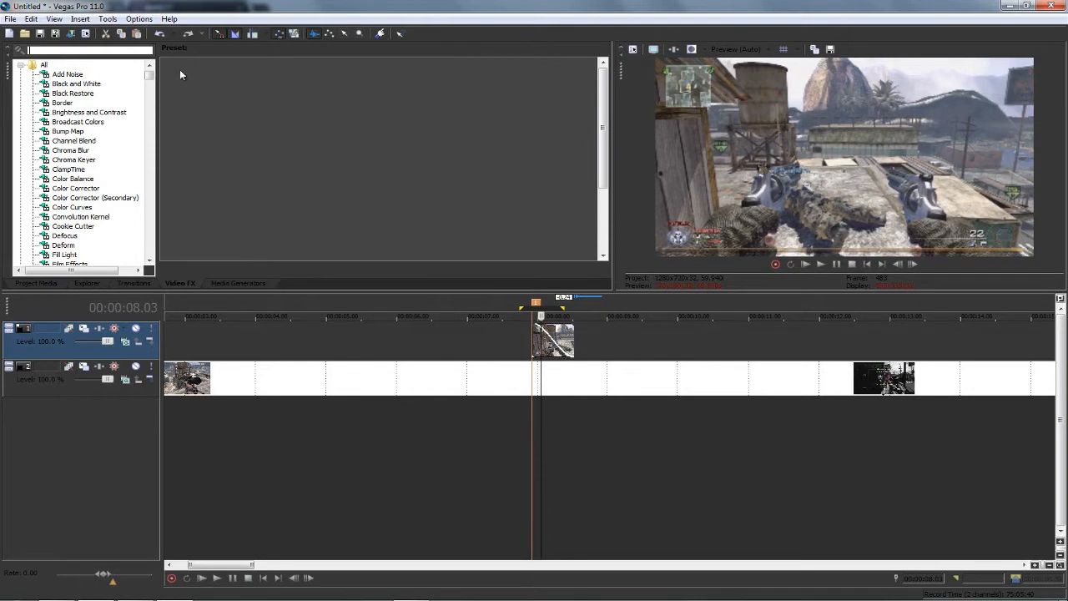
Apply the Rays Luminance preset to the short clip and set Amount to about 60.86.
{"action": "type", "text": "rays"}
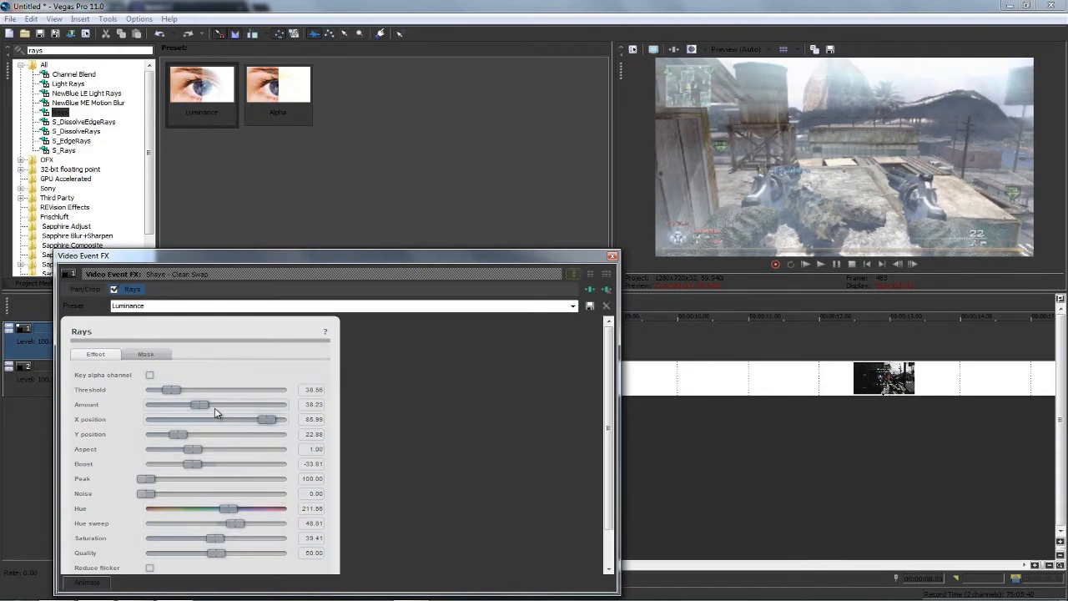
{"action": "left_click_drag", "start_coordinate": [199, 405], "coordinate": [241, 404]}
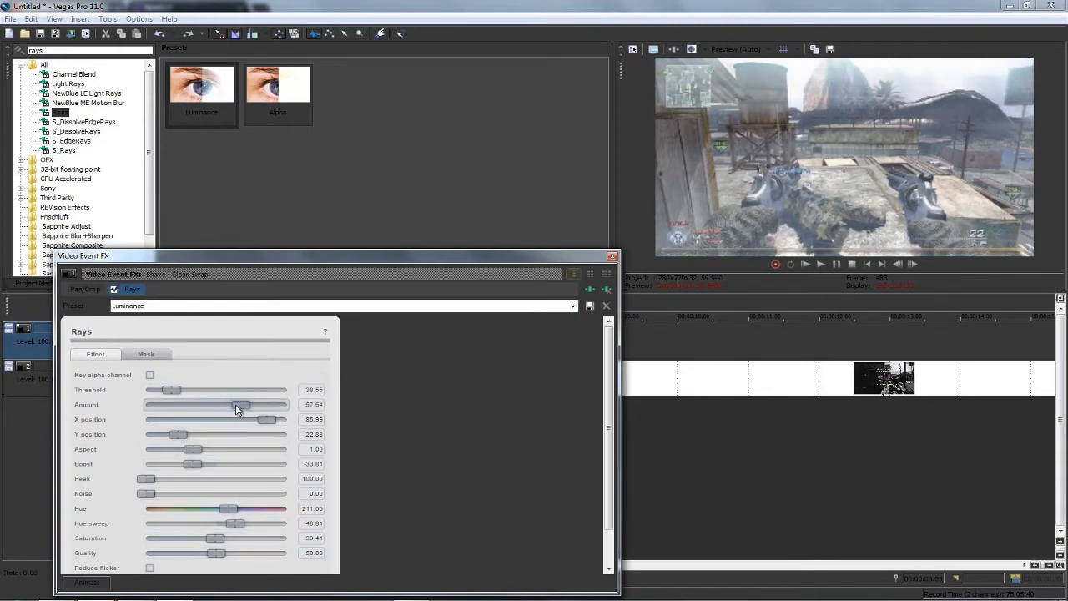
{"action": "left_click_drag", "start_coordinate": [240, 404], "coordinate": [206, 405]}
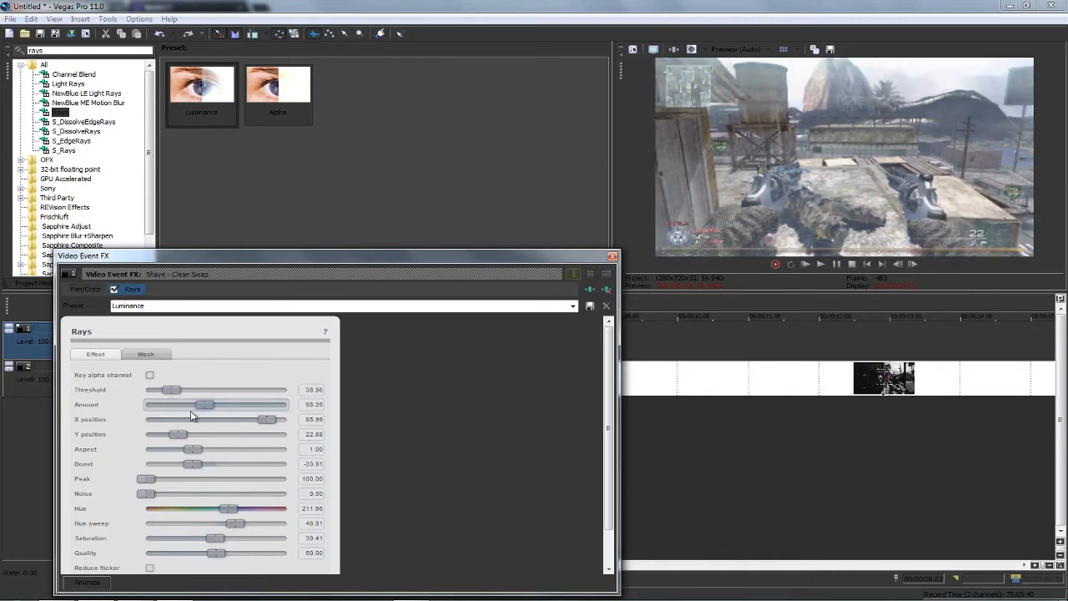
{"action": "left_click_drag", "start_coordinate": [205, 404], "coordinate": [232, 405]}
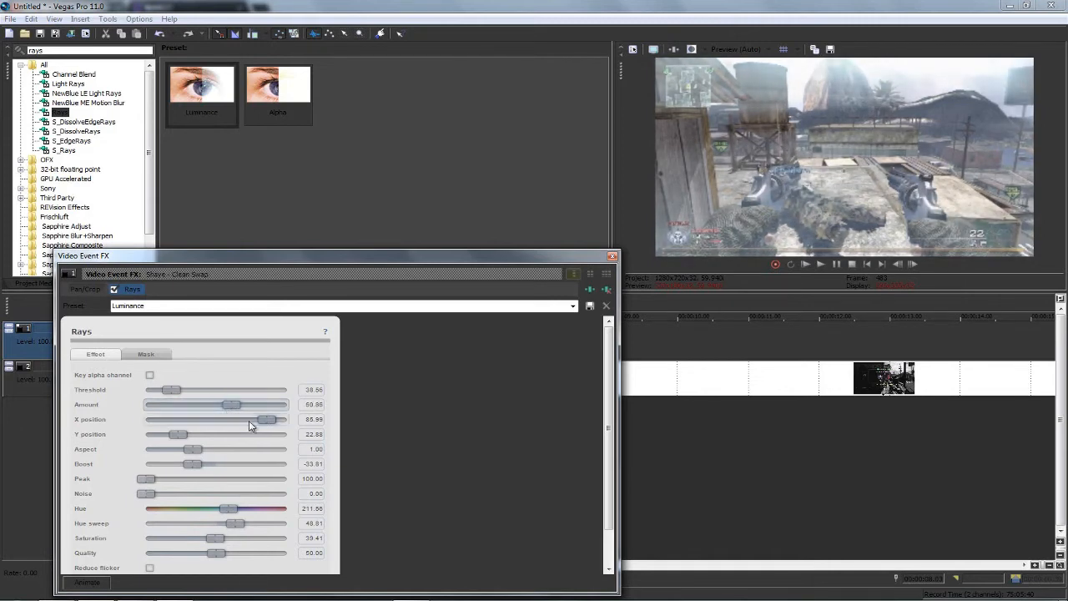
Set the rays' X position to 53.87 and return Y position to 22.43.
{"action": "left_click_drag", "start_coordinate": [267, 419], "coordinate": [221, 419]}
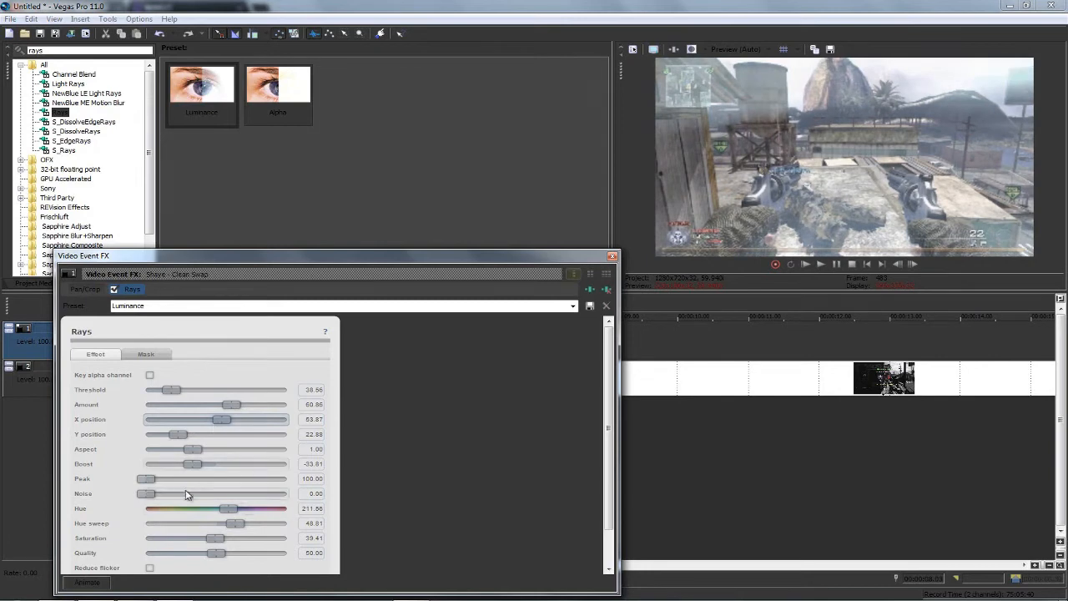
{"action": "left_click_drag", "start_coordinate": [179, 434], "coordinate": [282, 434]}
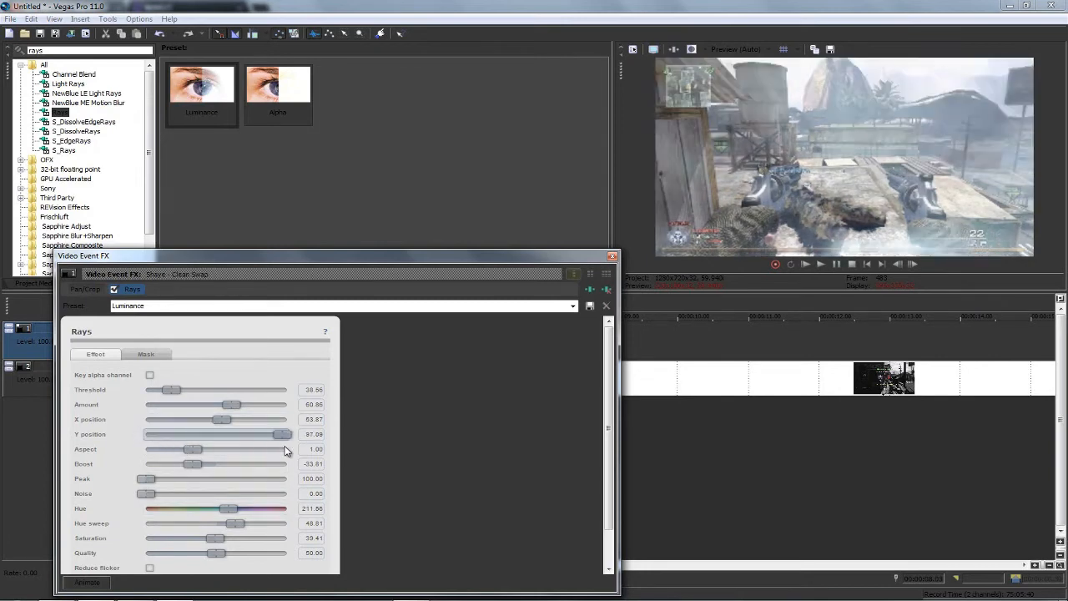
{"action": "left_click_drag", "start_coordinate": [280, 434], "coordinate": [184, 433]}
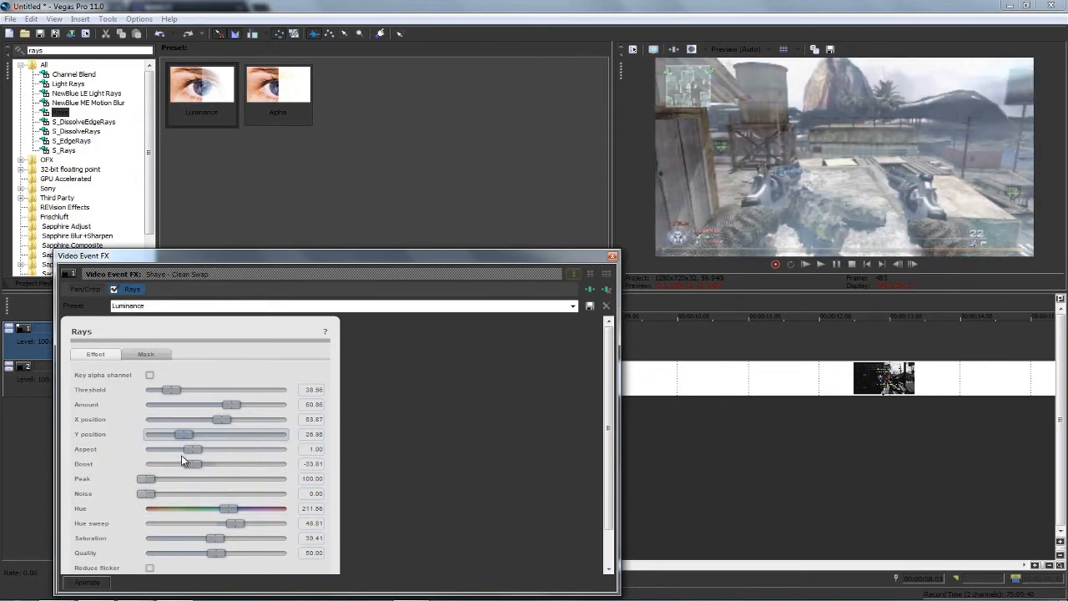
{"action": "left_click_drag", "start_coordinate": [184, 434], "coordinate": [176, 434]}
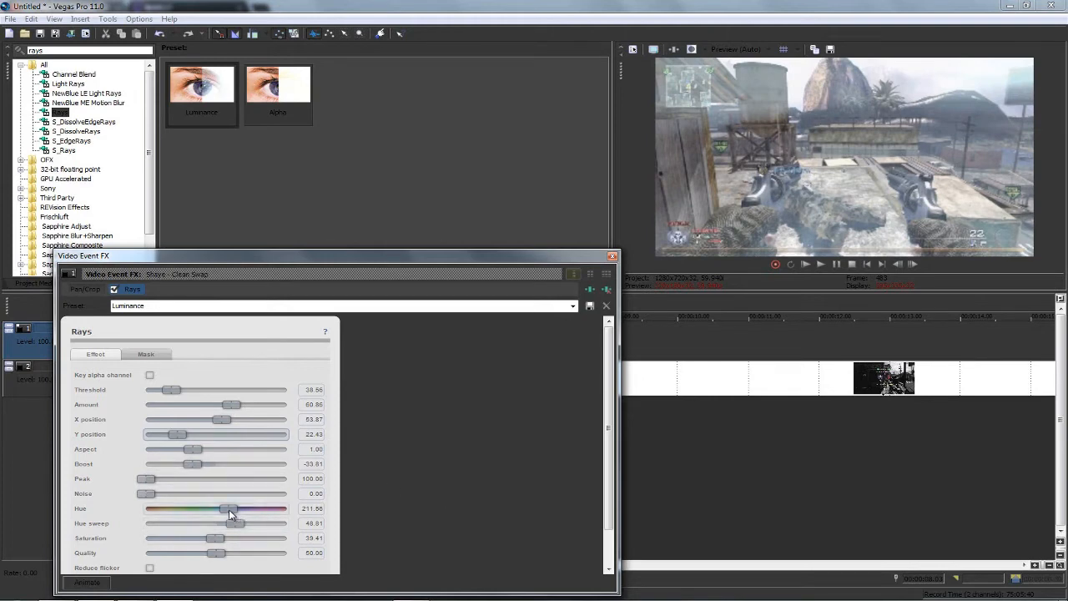
Shift the rays' hue to about 173.
{"action": "left_click_drag", "start_coordinate": [230, 508], "coordinate": [191, 508]}
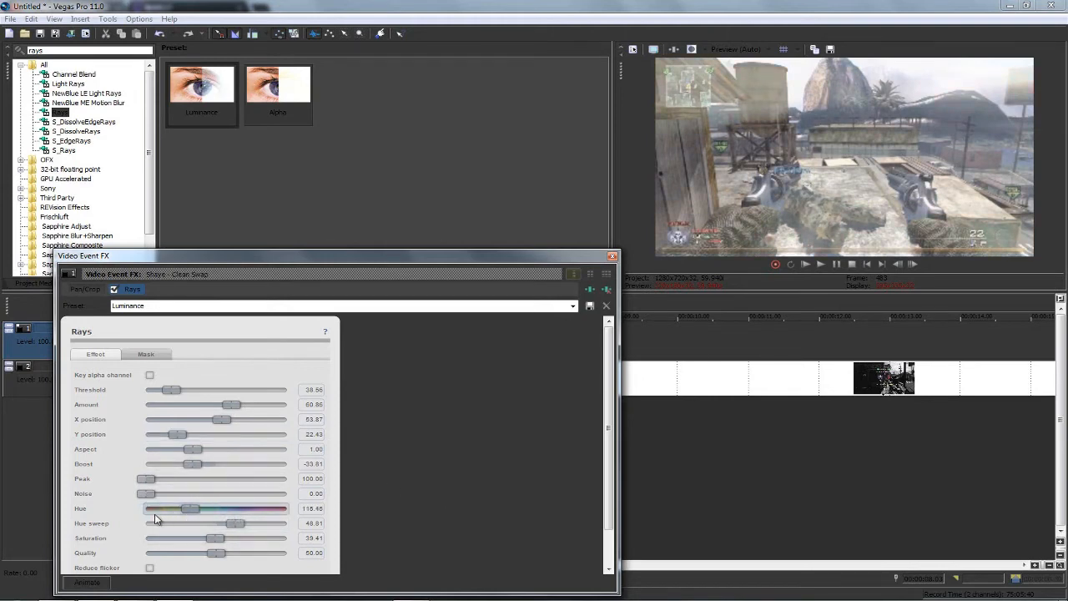
{"action": "left_click_drag", "start_coordinate": [190, 508], "coordinate": [171, 508]}
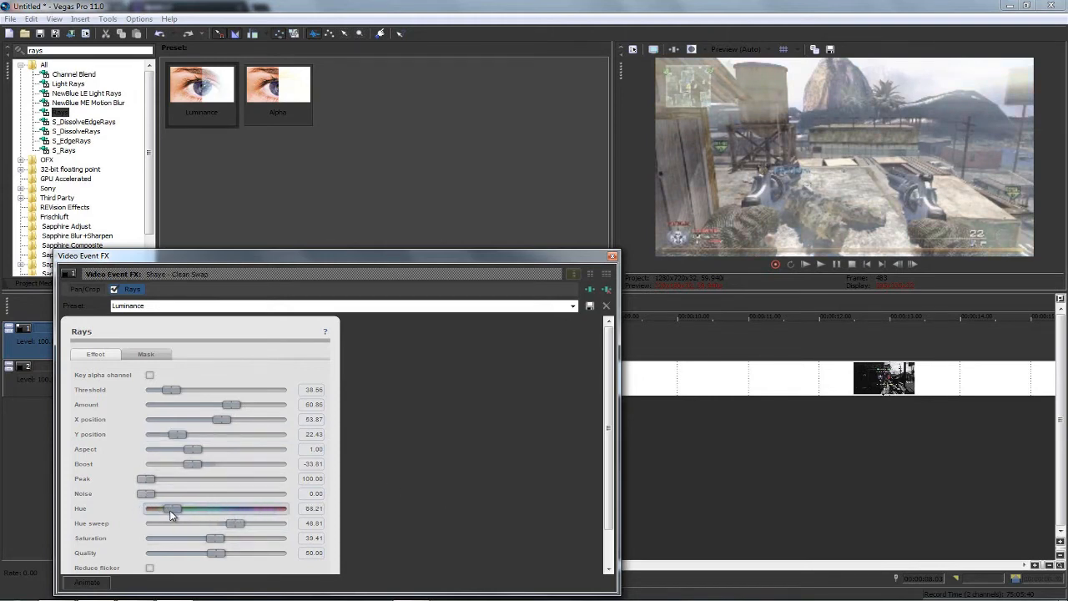
{"action": "left_click_drag", "start_coordinate": [171, 508], "coordinate": [185, 508]}
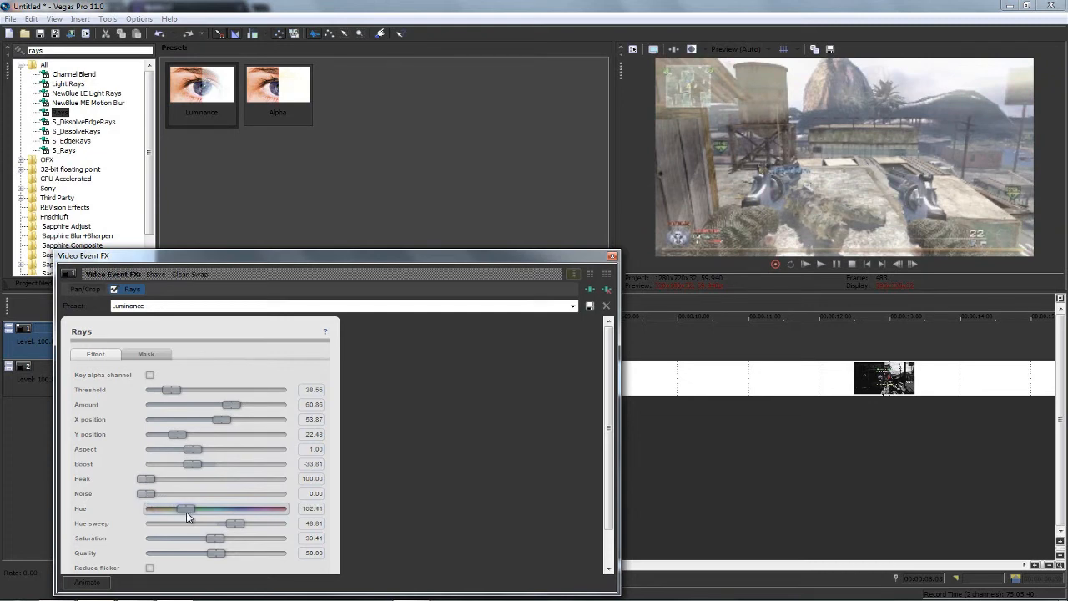
{"action": "left_click_drag", "start_coordinate": [184, 508], "coordinate": [216, 508]}
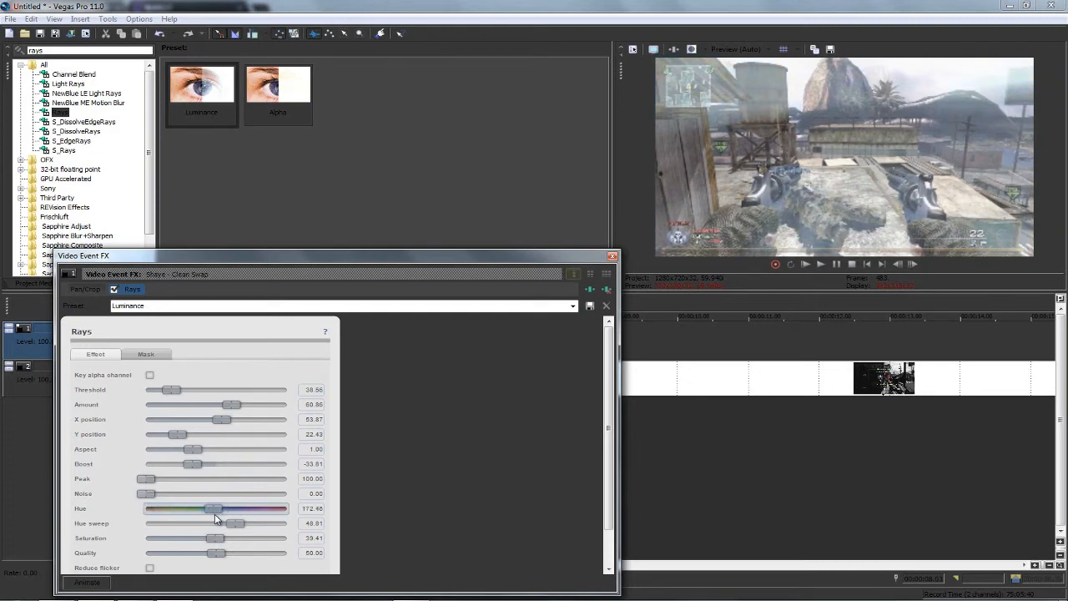